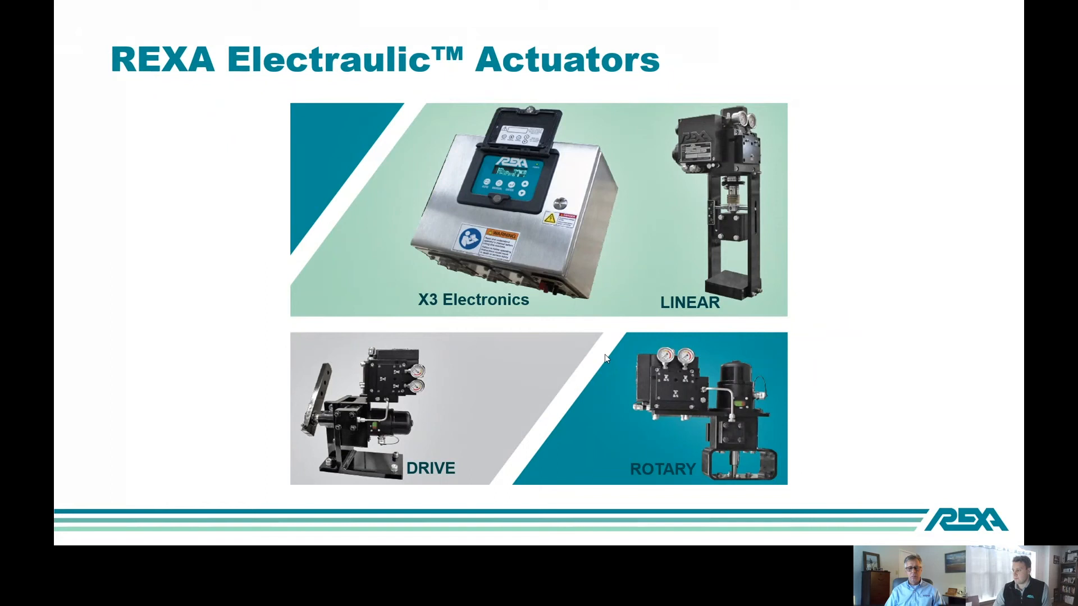
pyautogui.moveTo(398, 364)
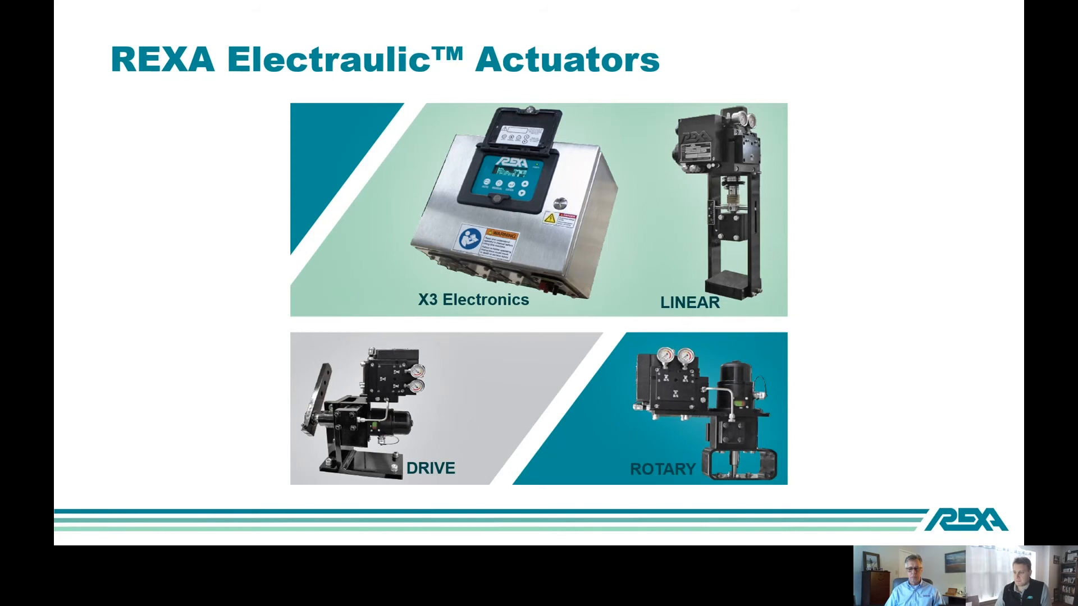
pyautogui.moveTo(249, 438)
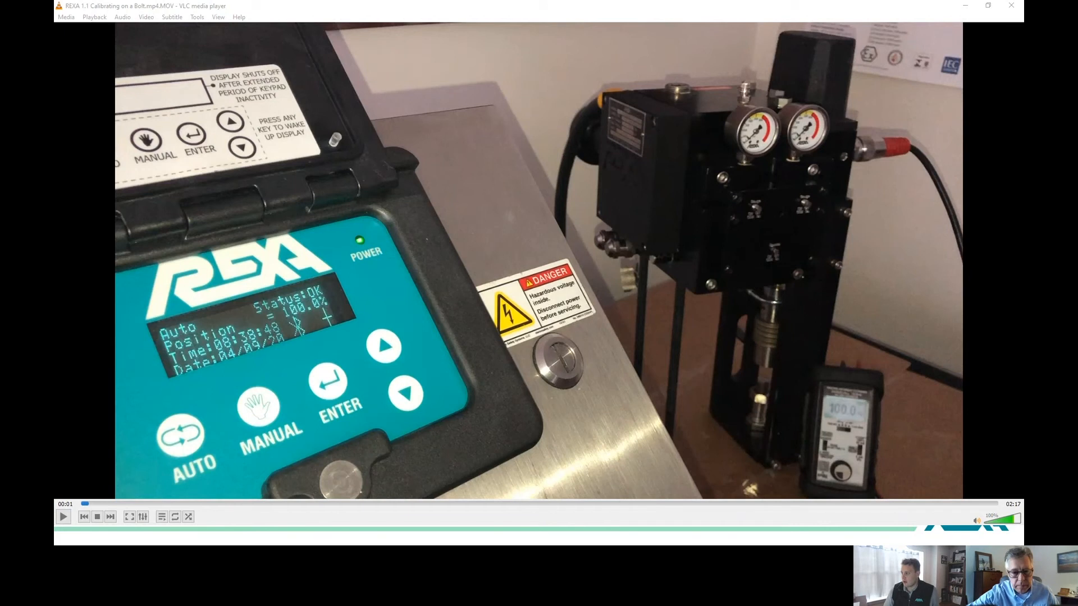
pyautogui.moveTo(658, 373)
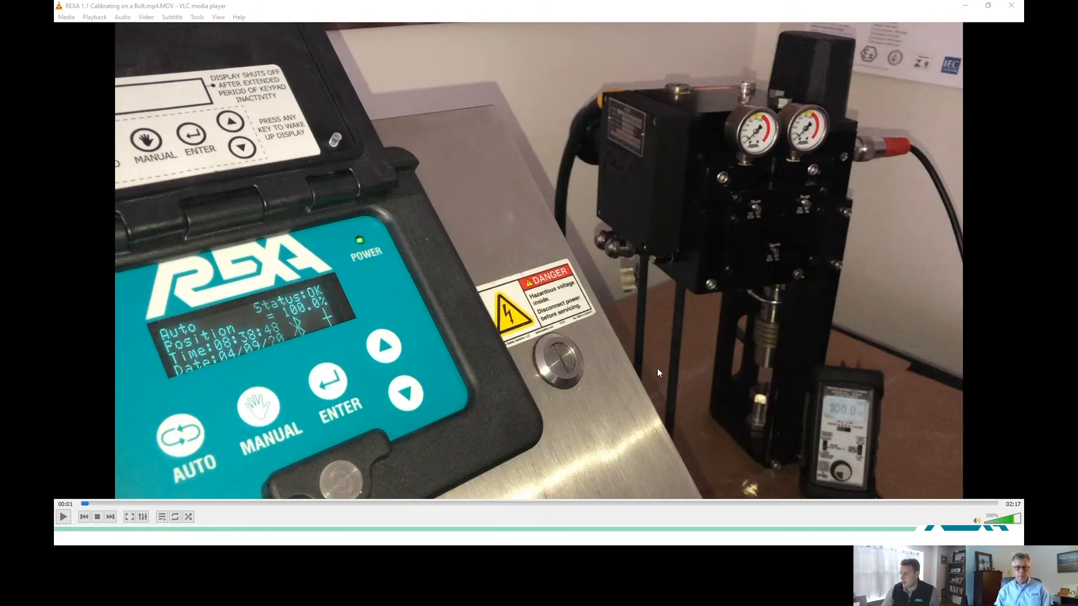
pyautogui.moveTo(776, 397)
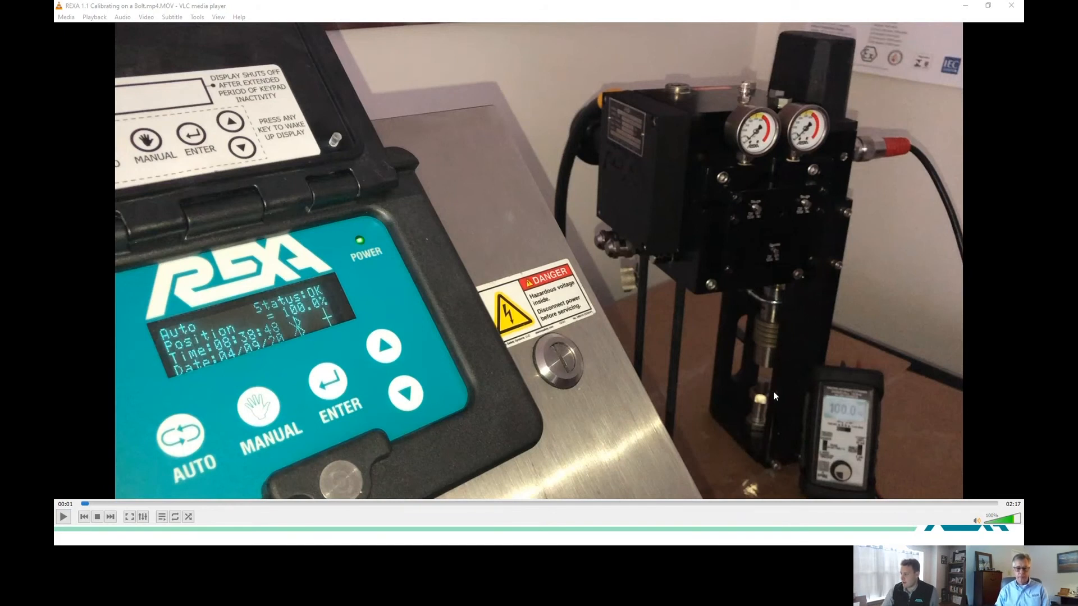
pyautogui.moveTo(784, 129)
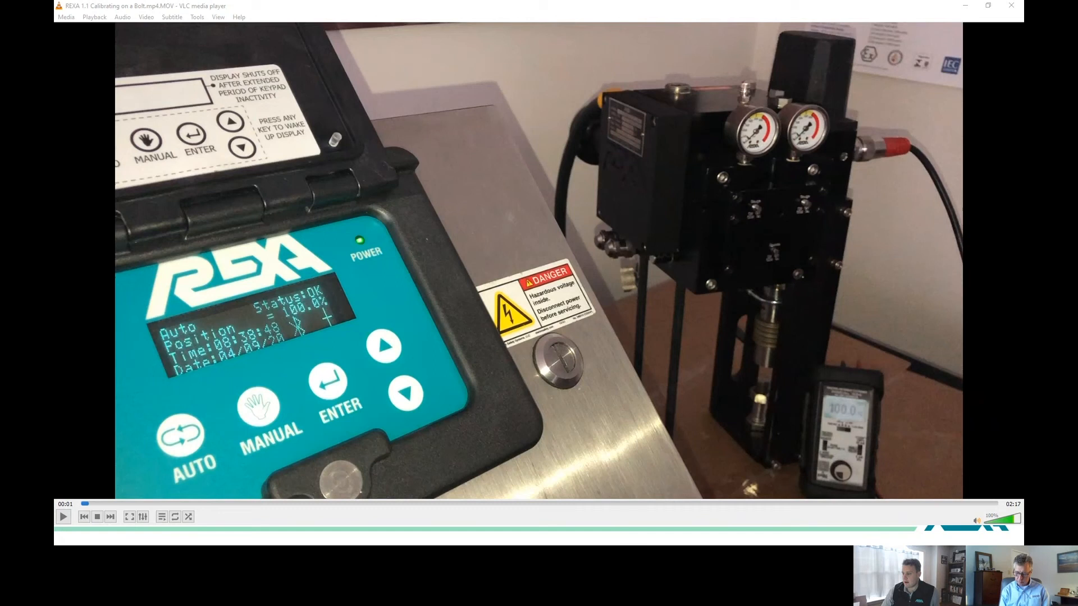
pyautogui.moveTo(256, 463)
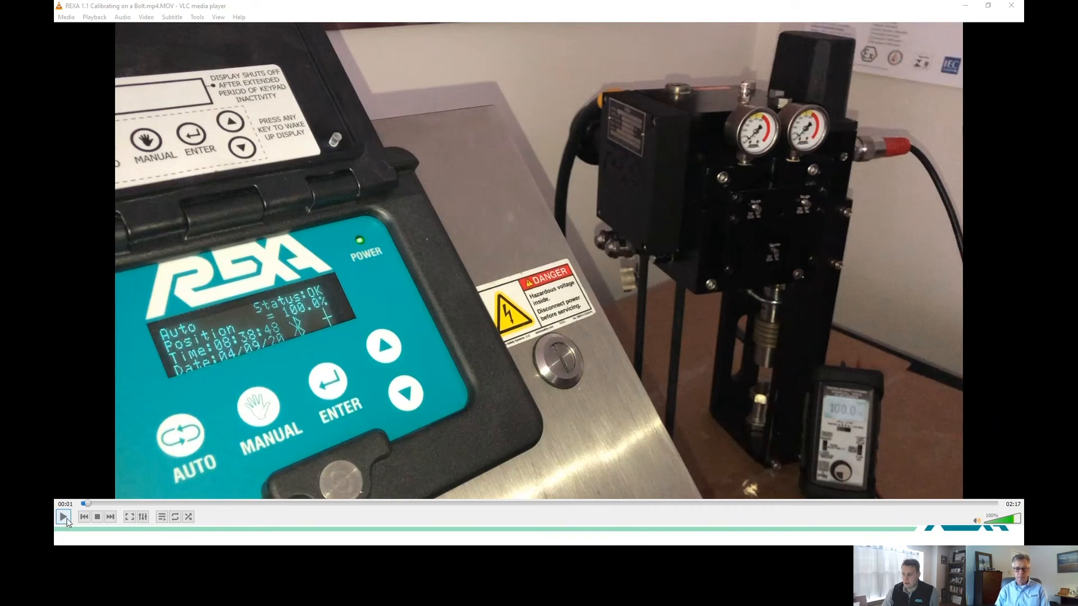
# - Start playing the REXA bolt calibration video from its beginning
pyautogui.click(62, 517)
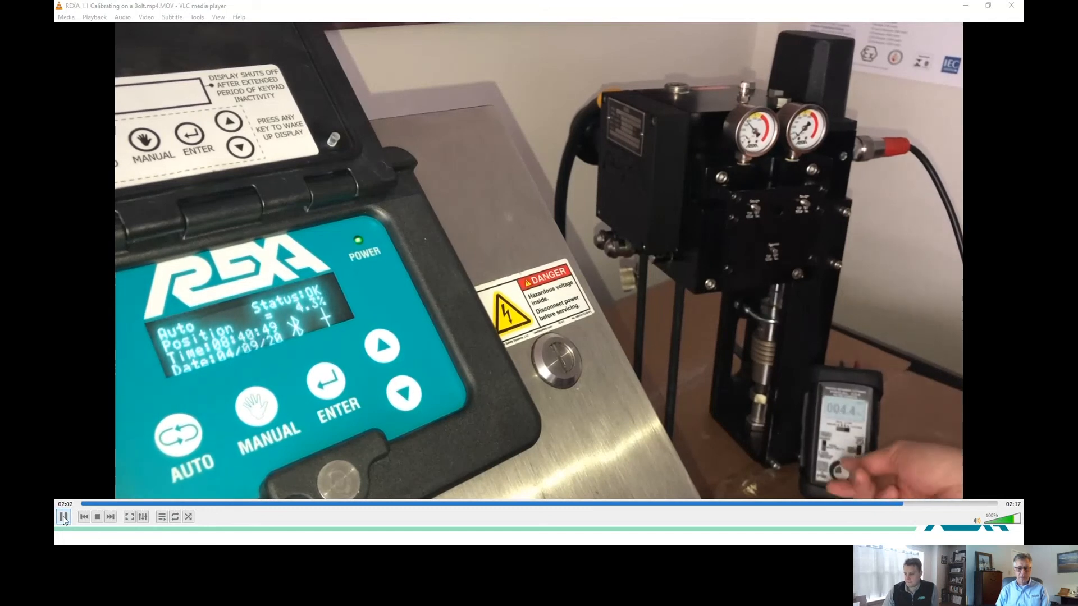
# - Pause the bolt calibration video at about 02:02 with the actuator near 4%
pyautogui.click(63, 517)
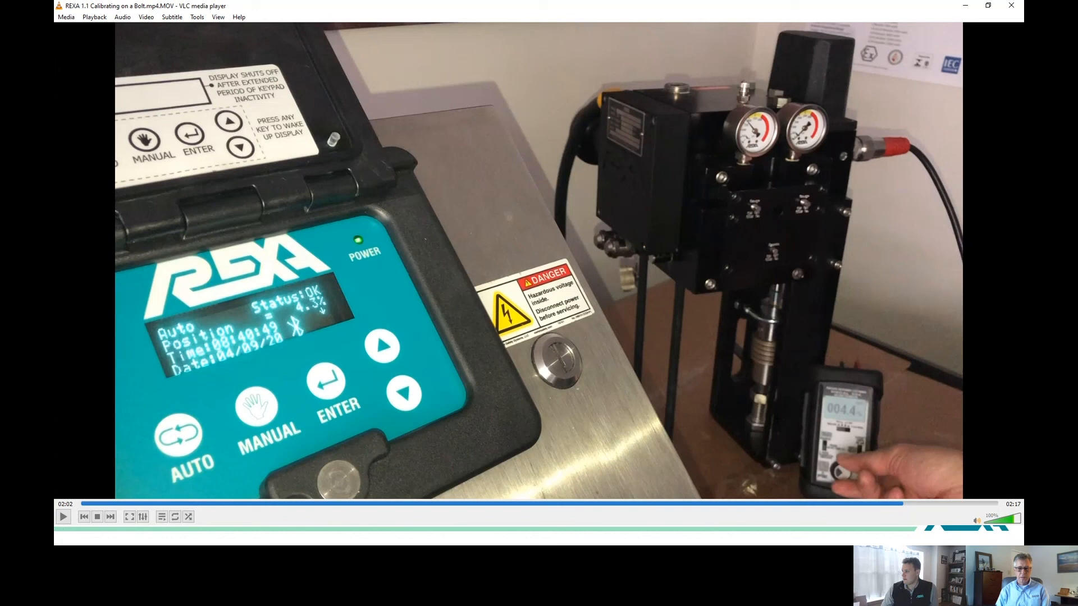
pyautogui.moveTo(62, 517)
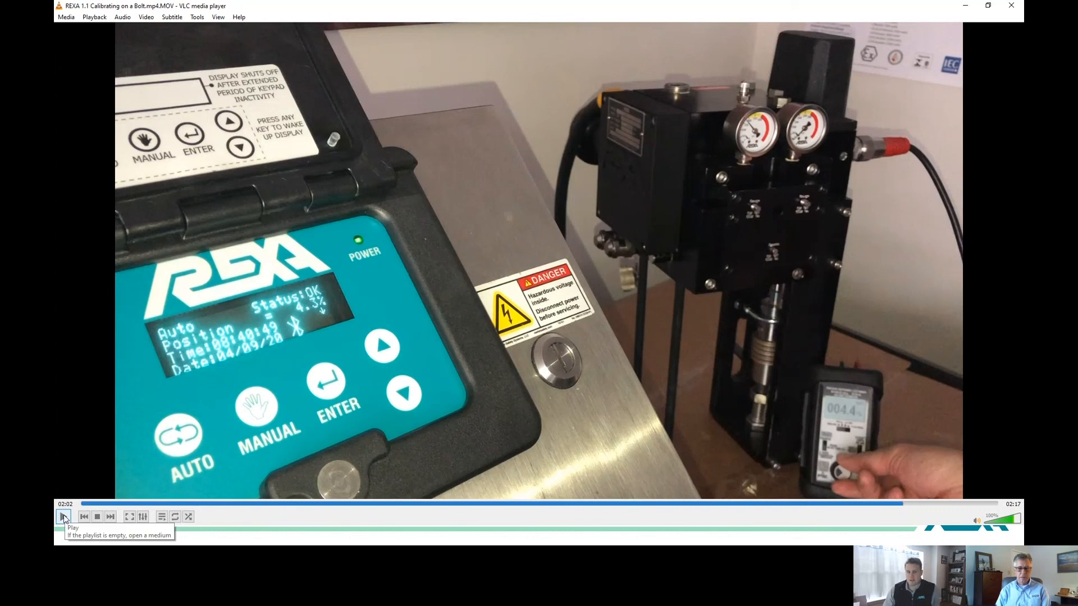
# - Resume playback so the egg calibration demo plays through to 01:10
pyautogui.click(63, 517)
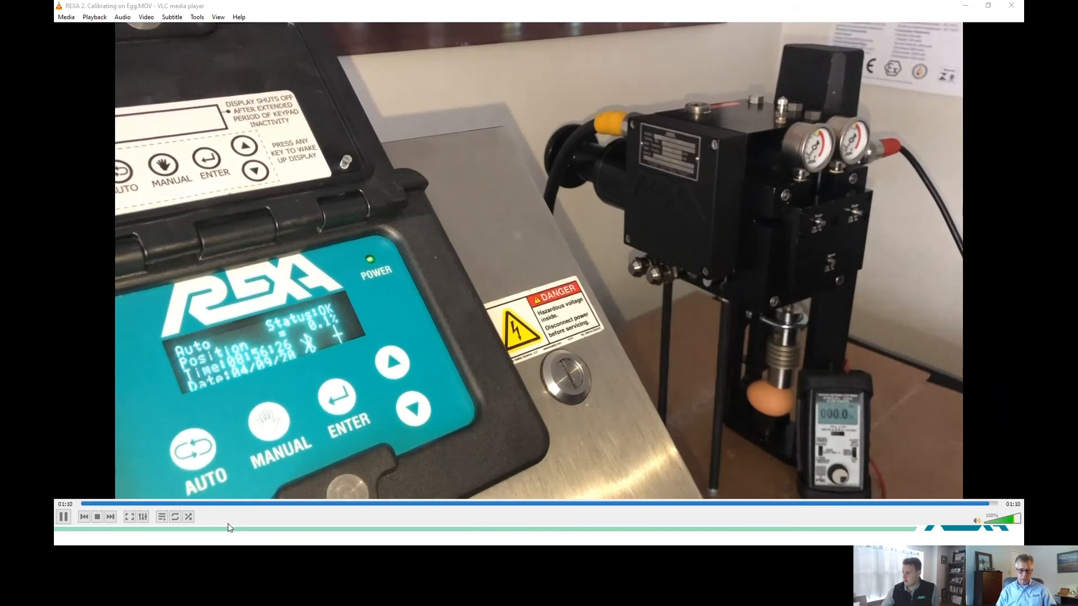
# - Play the egg-crack close-up video from the playback controls toward its 0:33 pause point
pyautogui.click(96, 517)
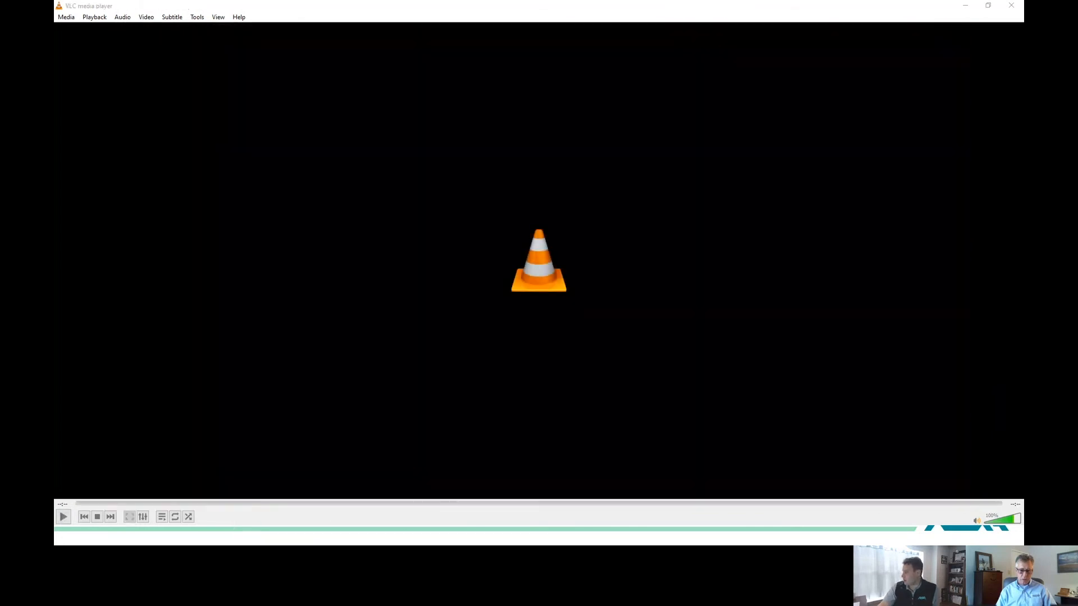
pyautogui.click(62, 516)
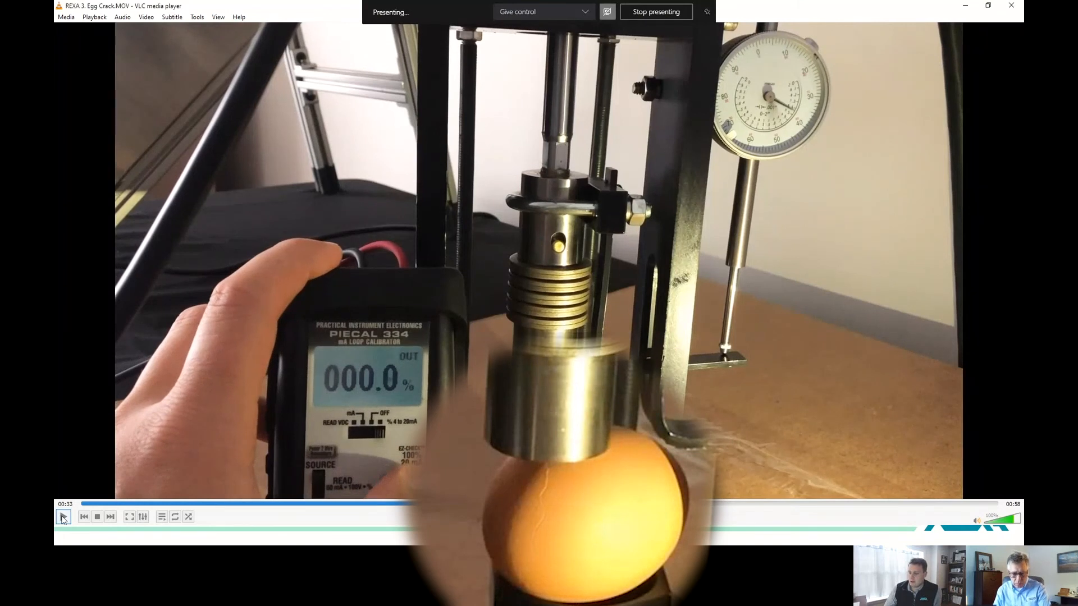
pyautogui.moveTo(61, 517)
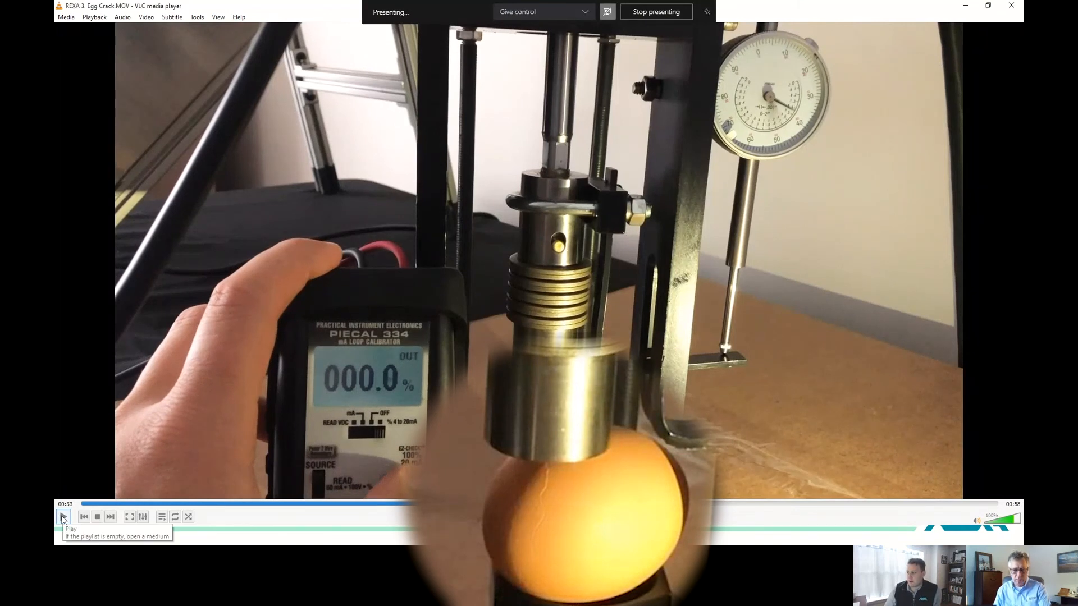